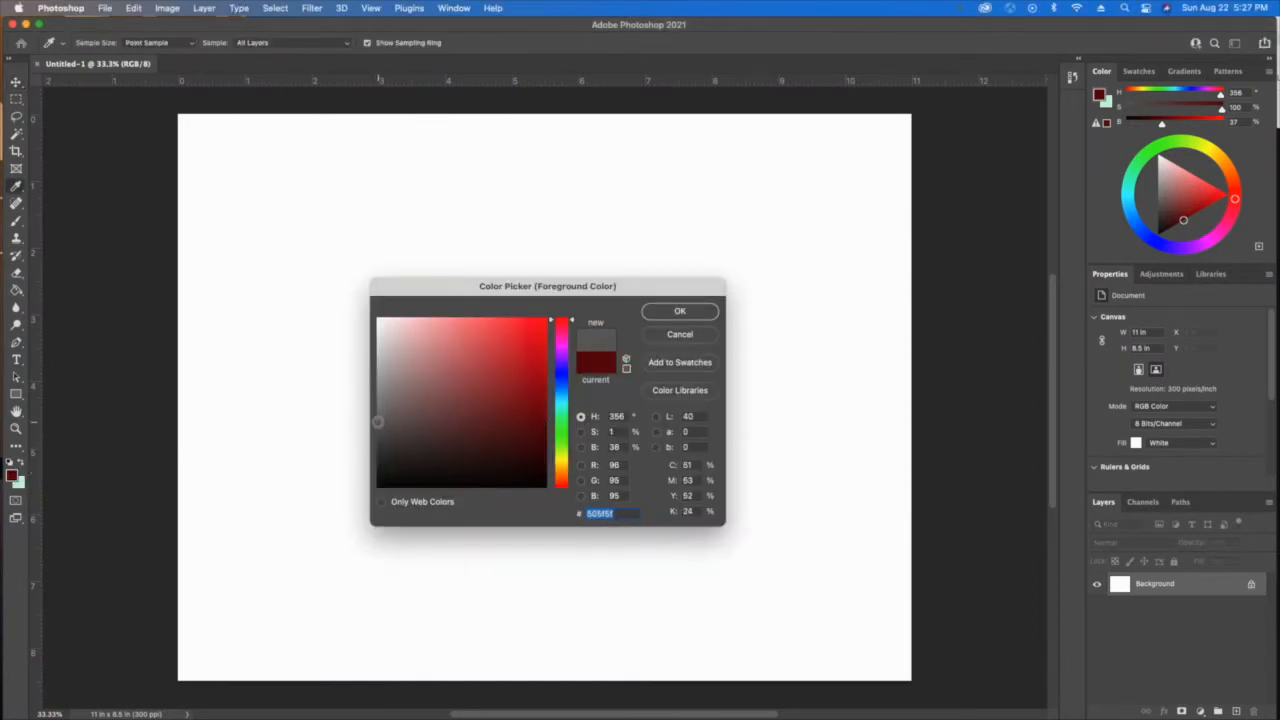
- Confirm dark grey as the foreground colour in the Color Picker
left_click(377, 431)
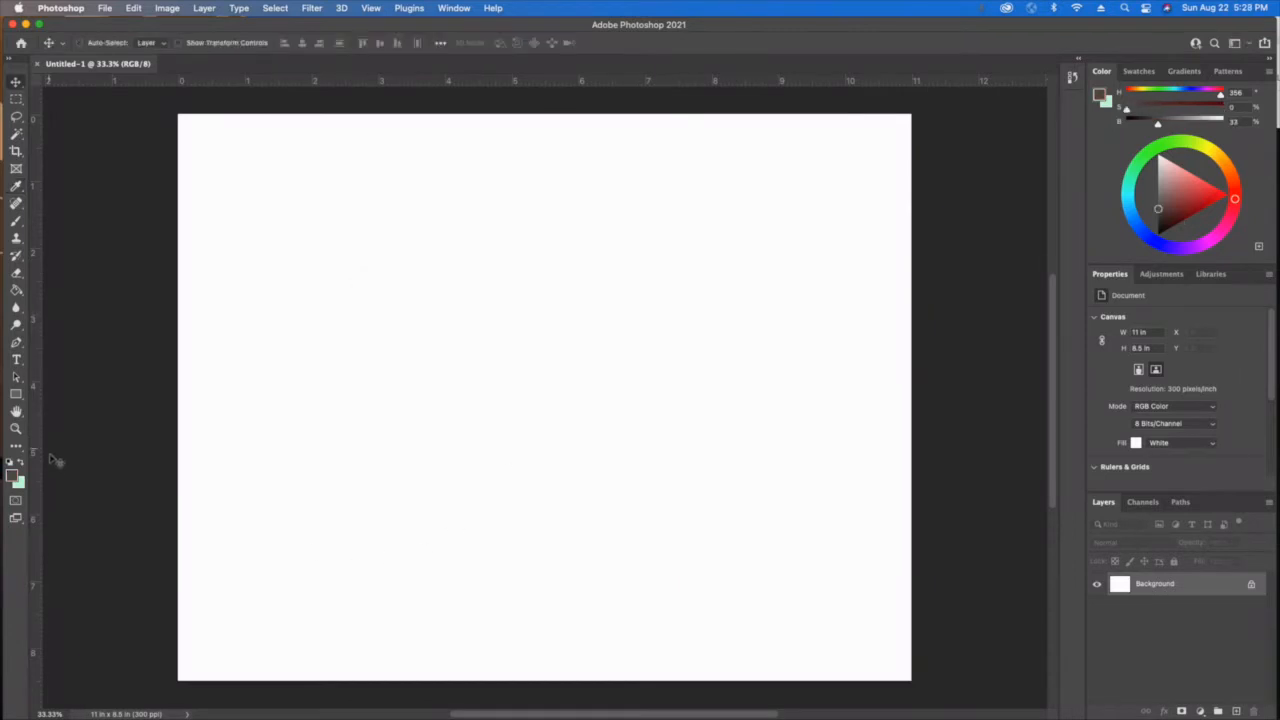
mouse_move(443, 375)
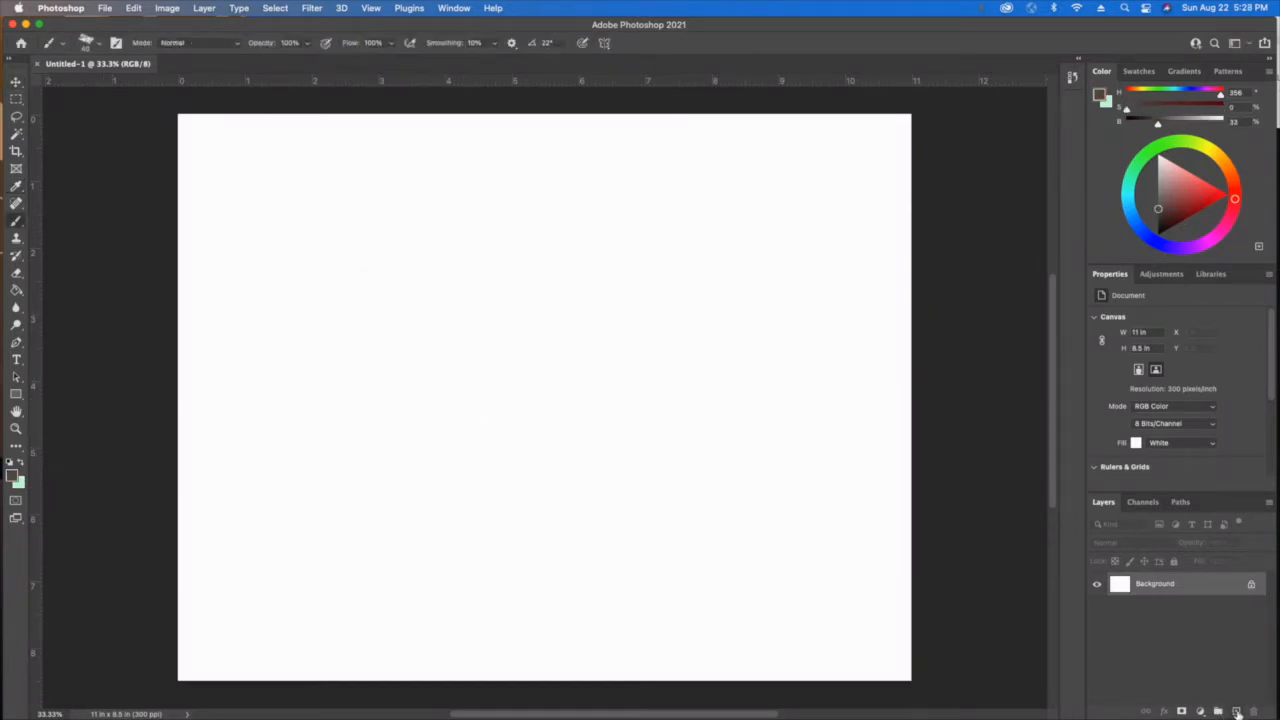
- Narrow the Photoshop window to share the screen with browser reference photos
left_click_drag(490, 400, 580, 490)
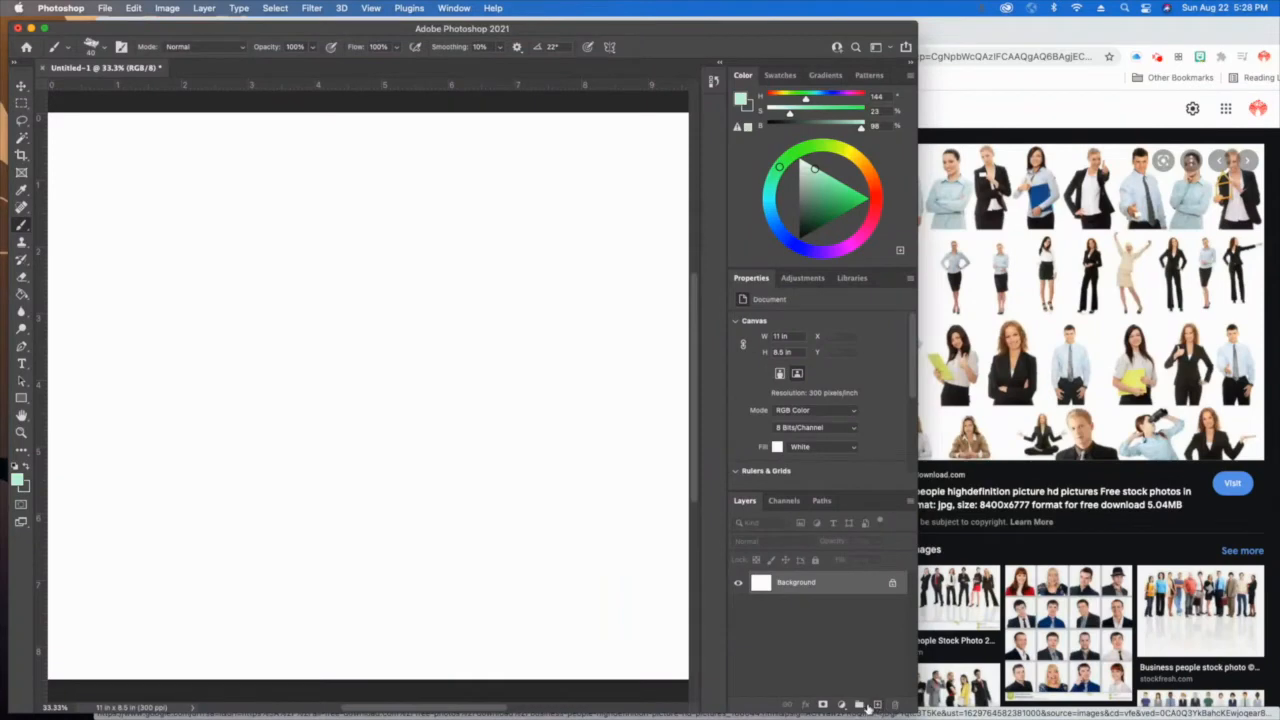
- Create a new empty sketching layer, Layer 1, from the Layers panel
left_click(876, 705)
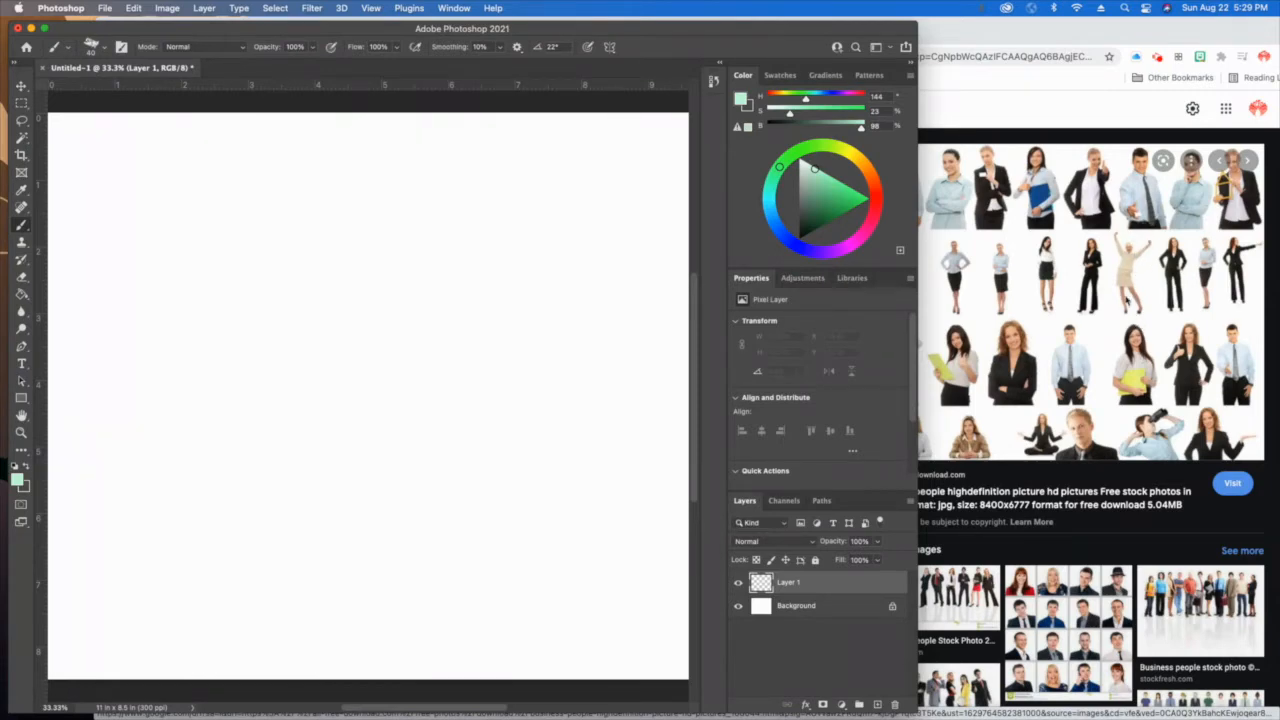
mouse_move(1122, 310)
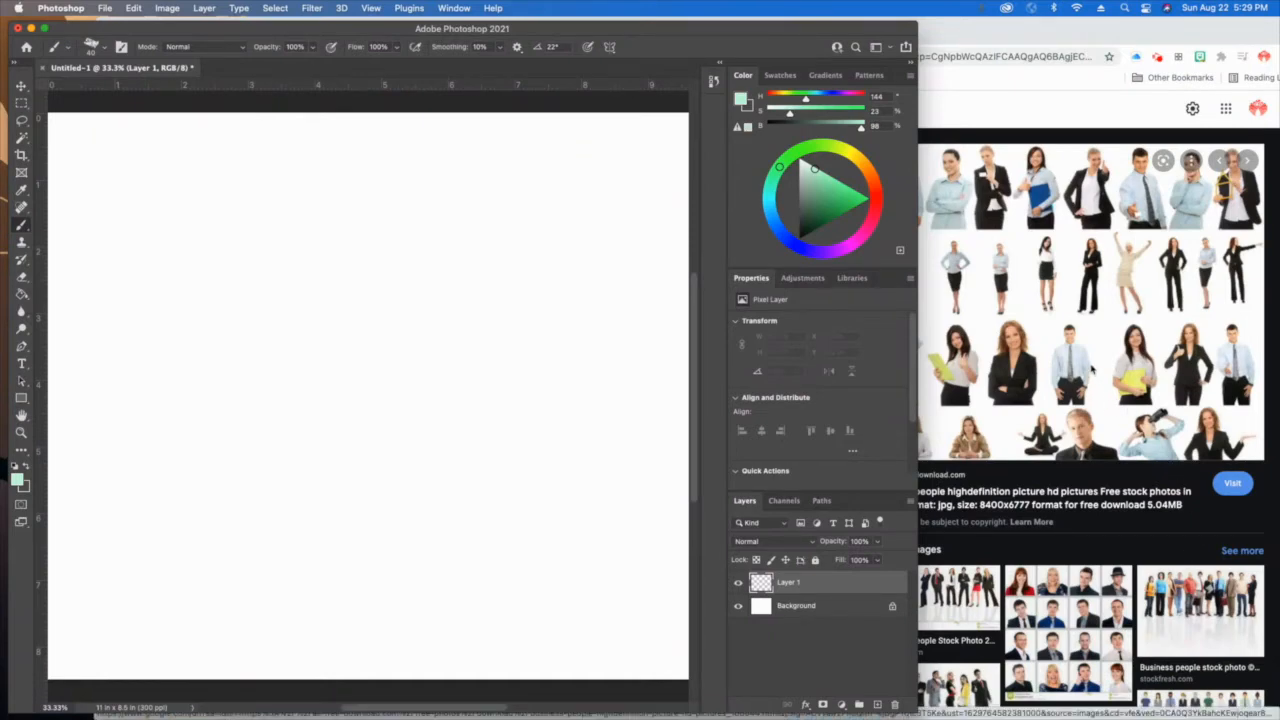
mouse_move(565, 401)
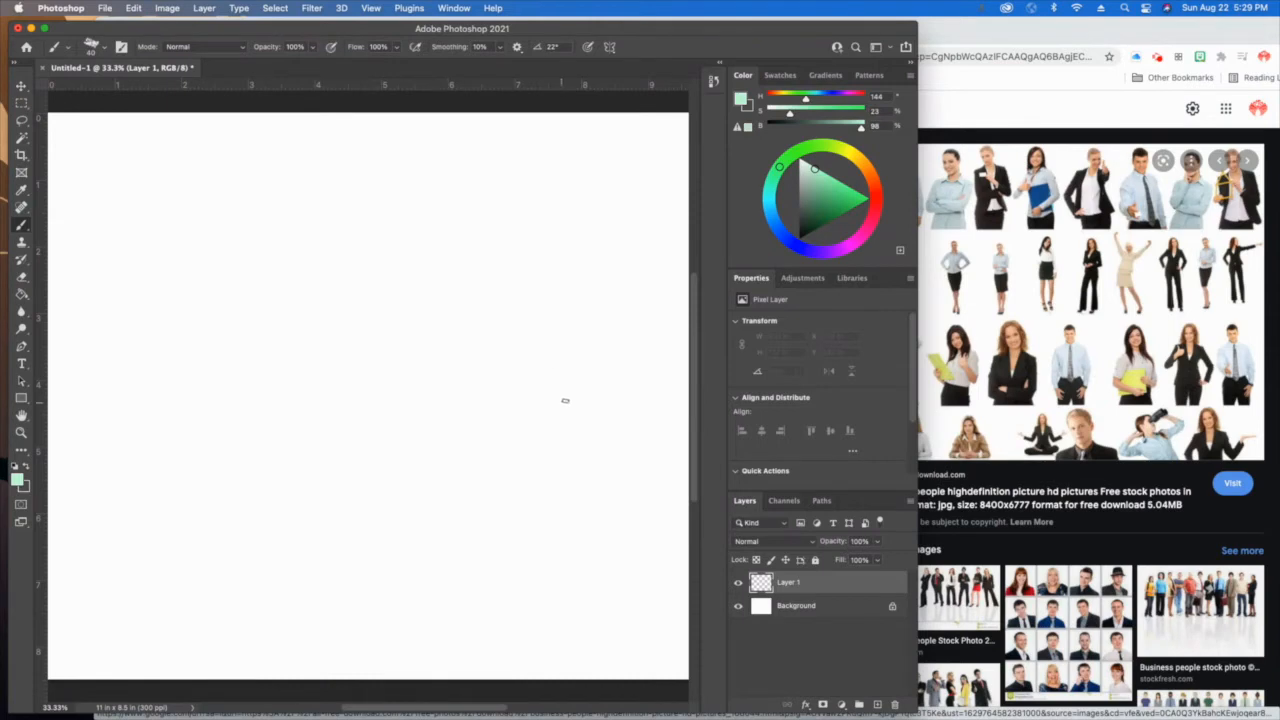
mouse_move(1147, 281)
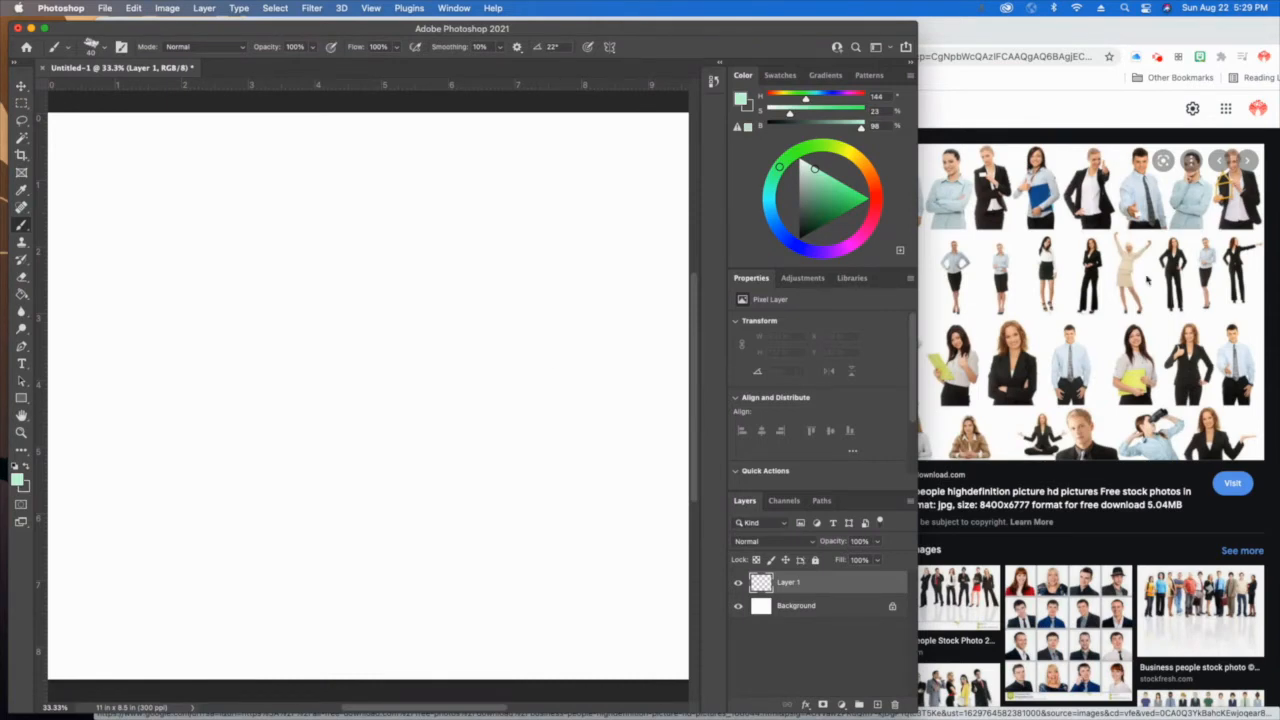
mouse_move(519, 263)
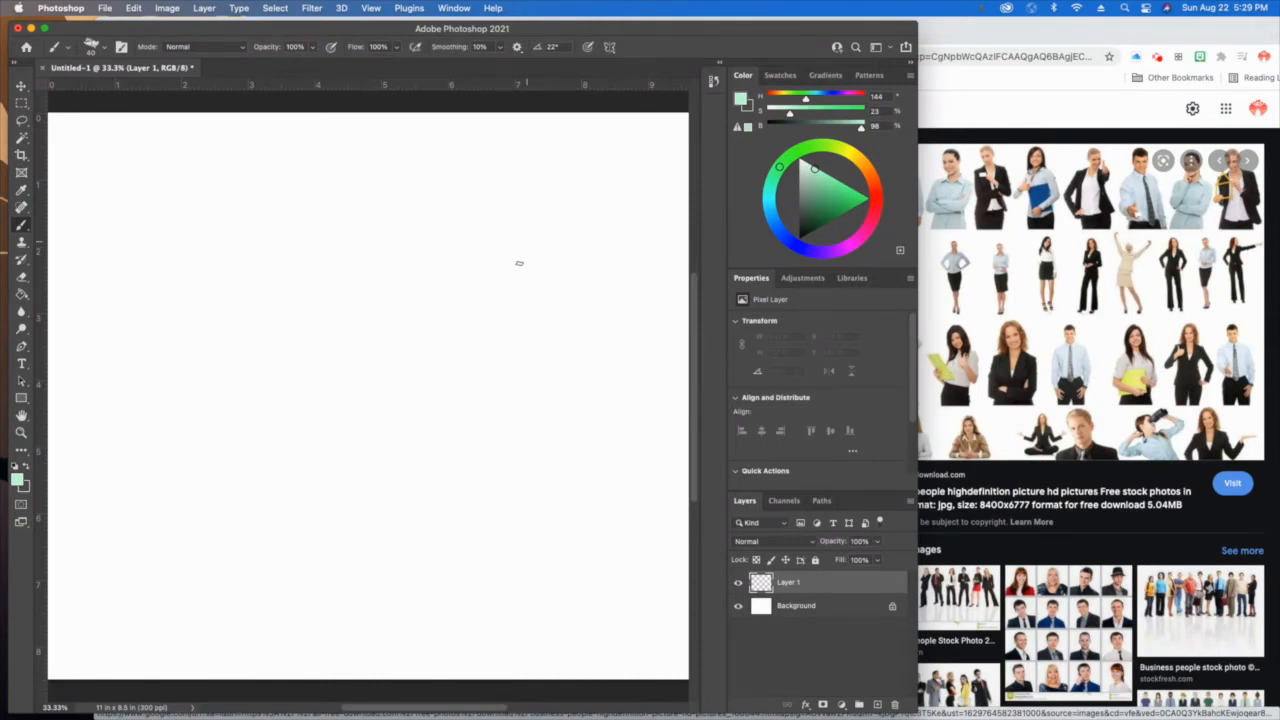
- Sketch the green gesture: curved action line, oval head, torso, legs and raised arms
left_click_drag(560, 187, 557, 508)
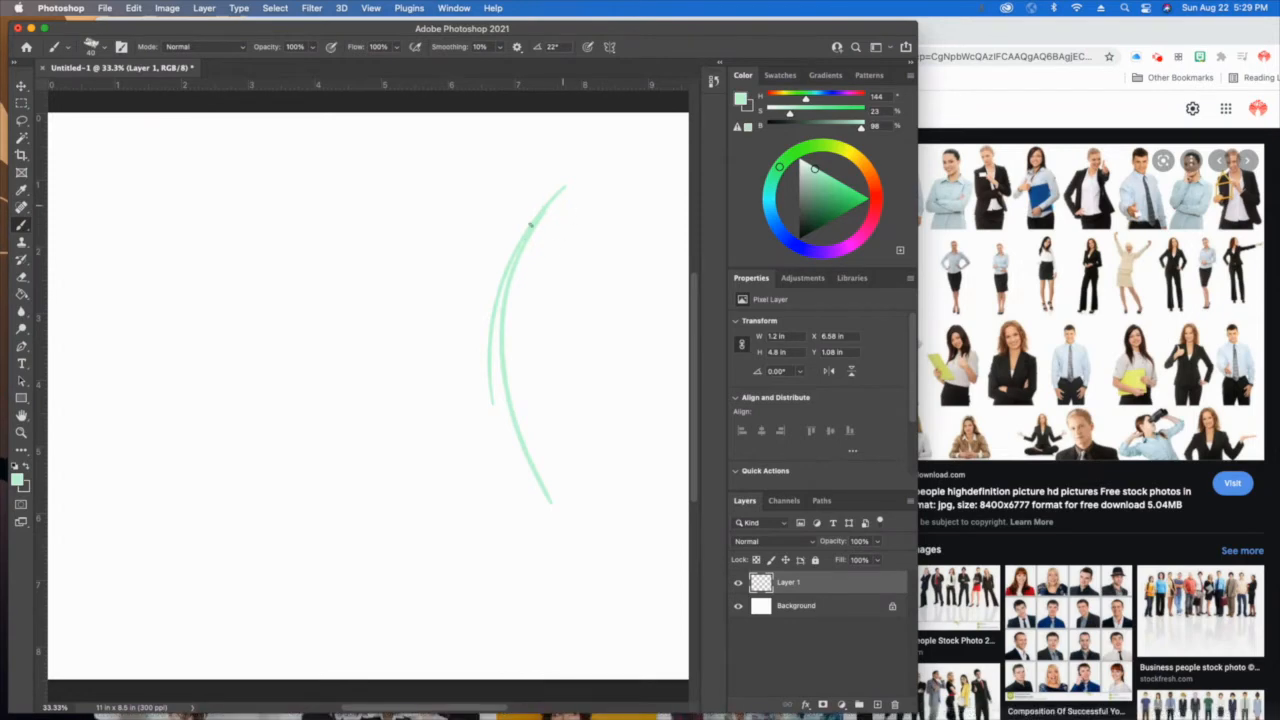
left_click_drag(530, 225, 540, 210)
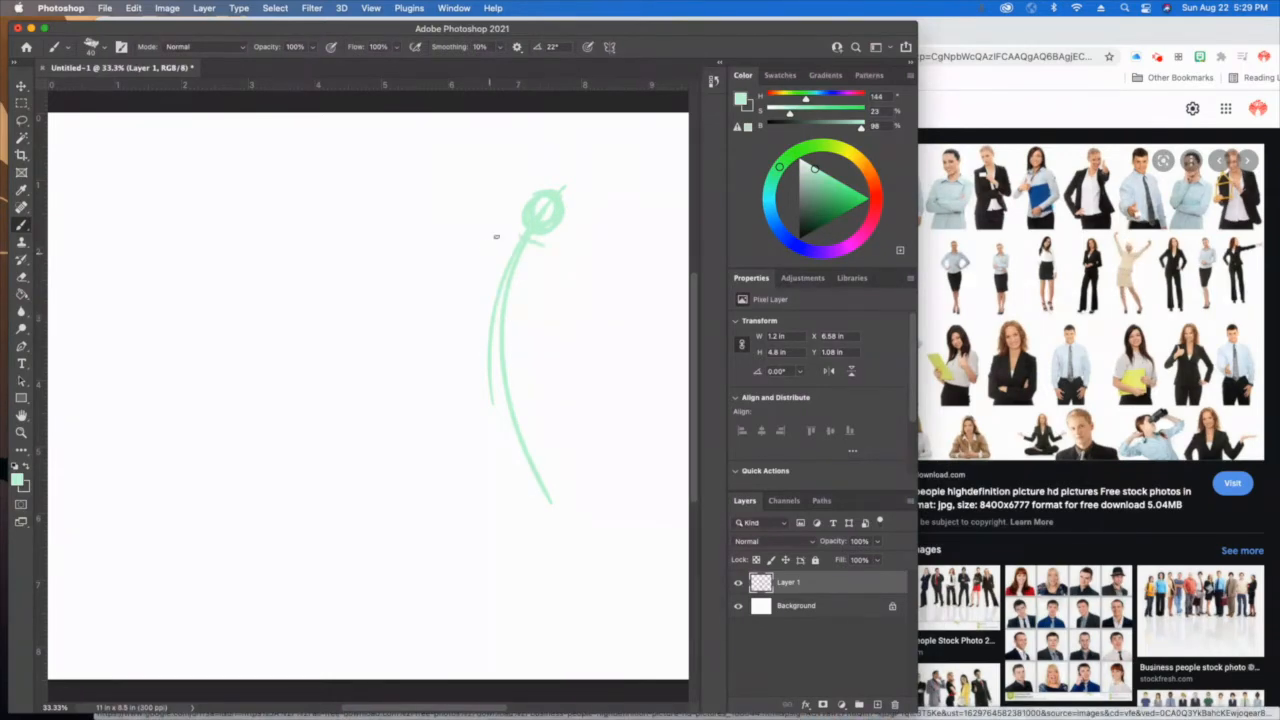
left_click_drag(525, 235, 535, 315)
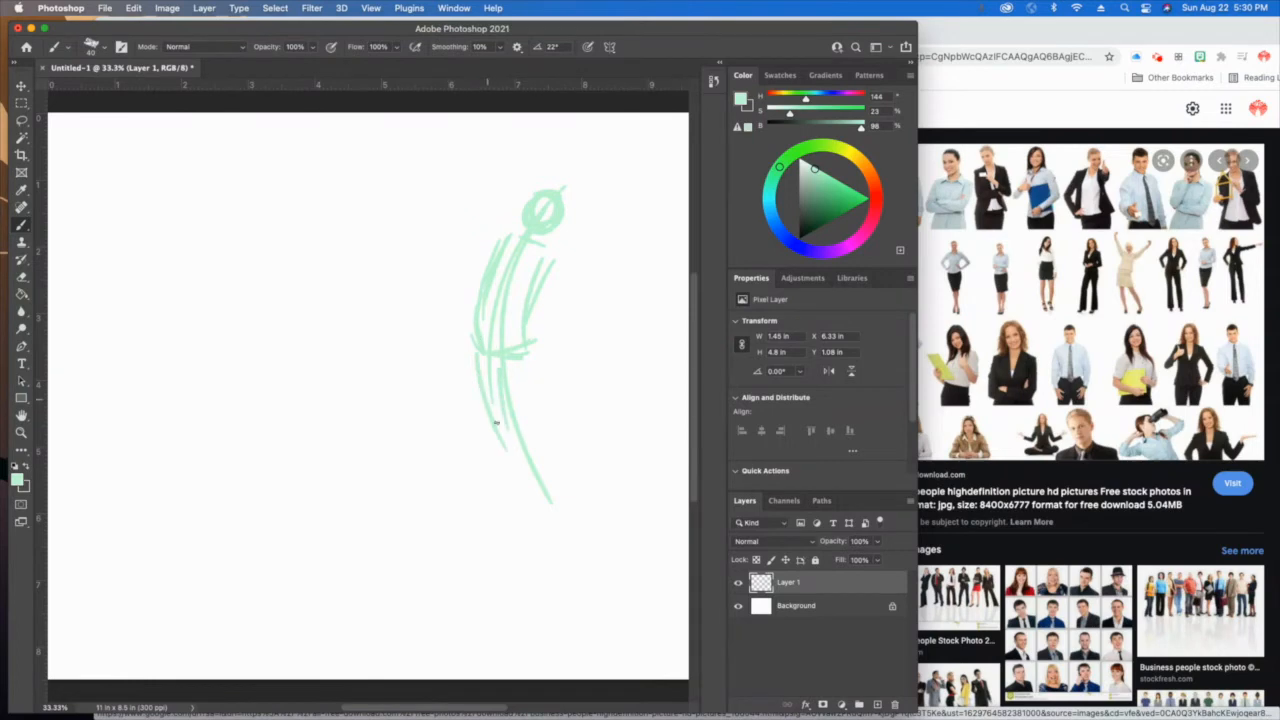
left_click_drag(495, 420, 518, 535)
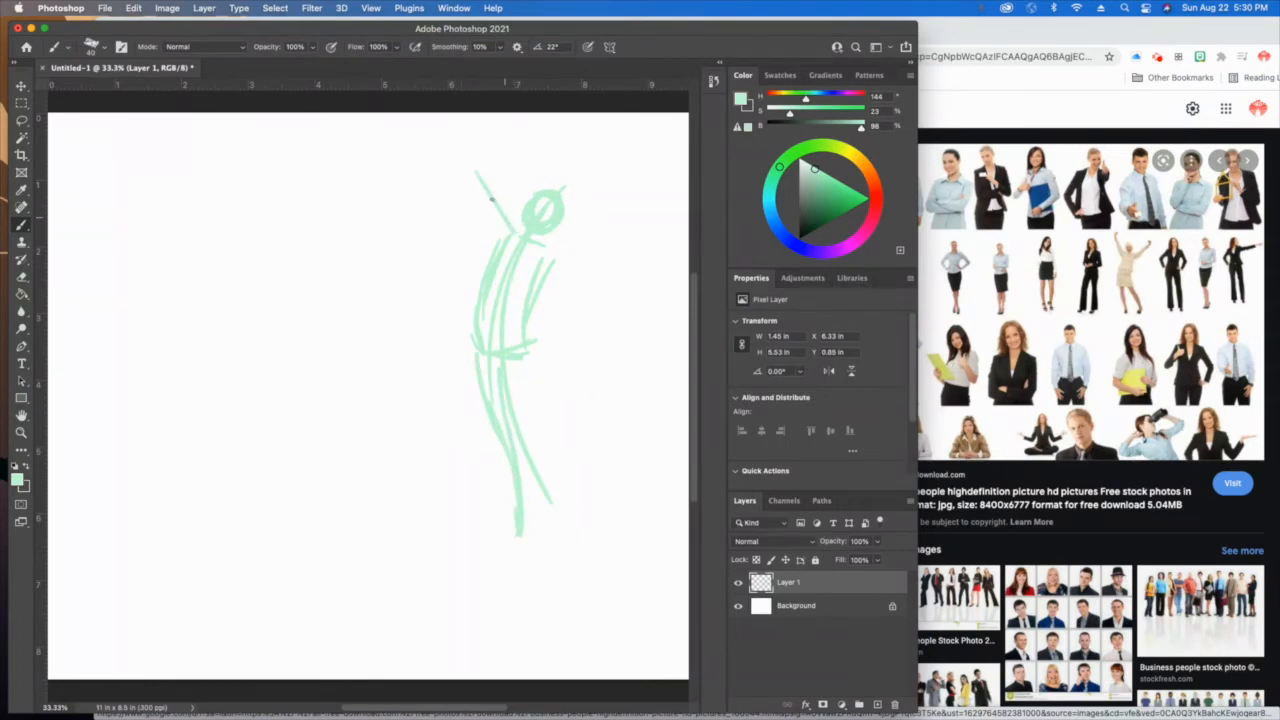
left_click_drag(490, 200, 455, 130)
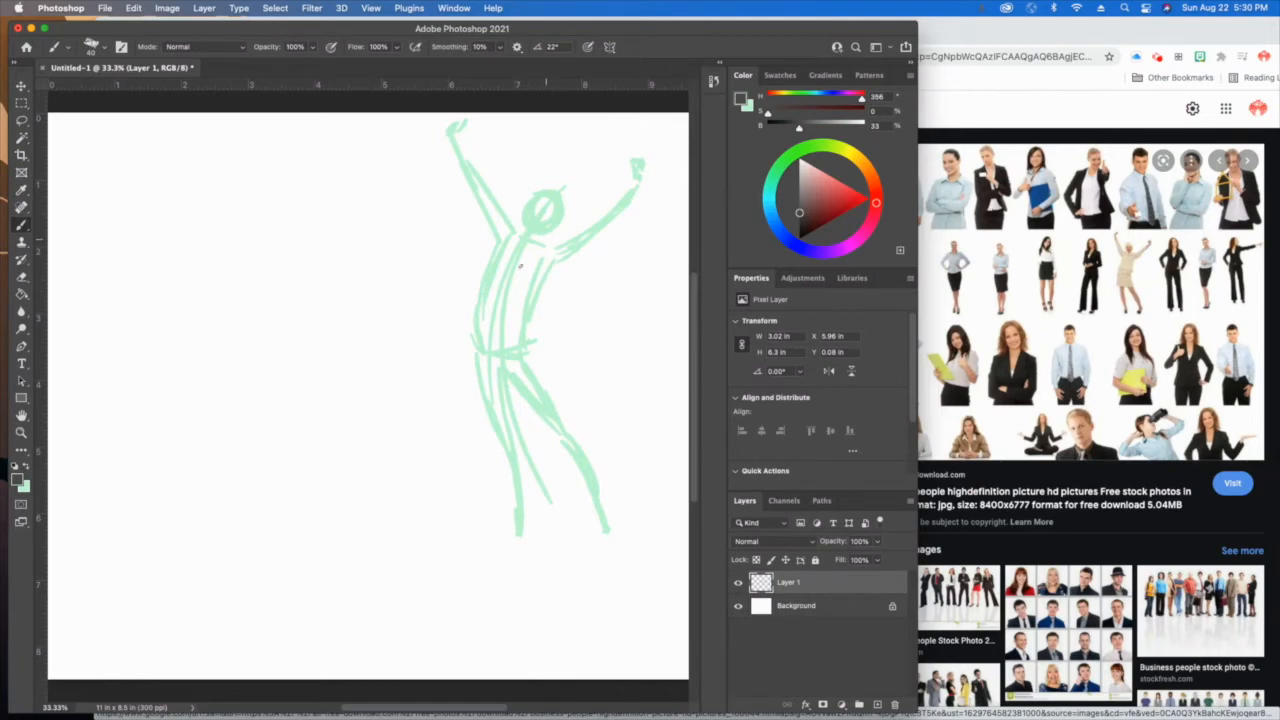
- Trace dark contours over the right figure's chest, shoulder and upper arm
left_click_drag(490, 250, 540, 290)
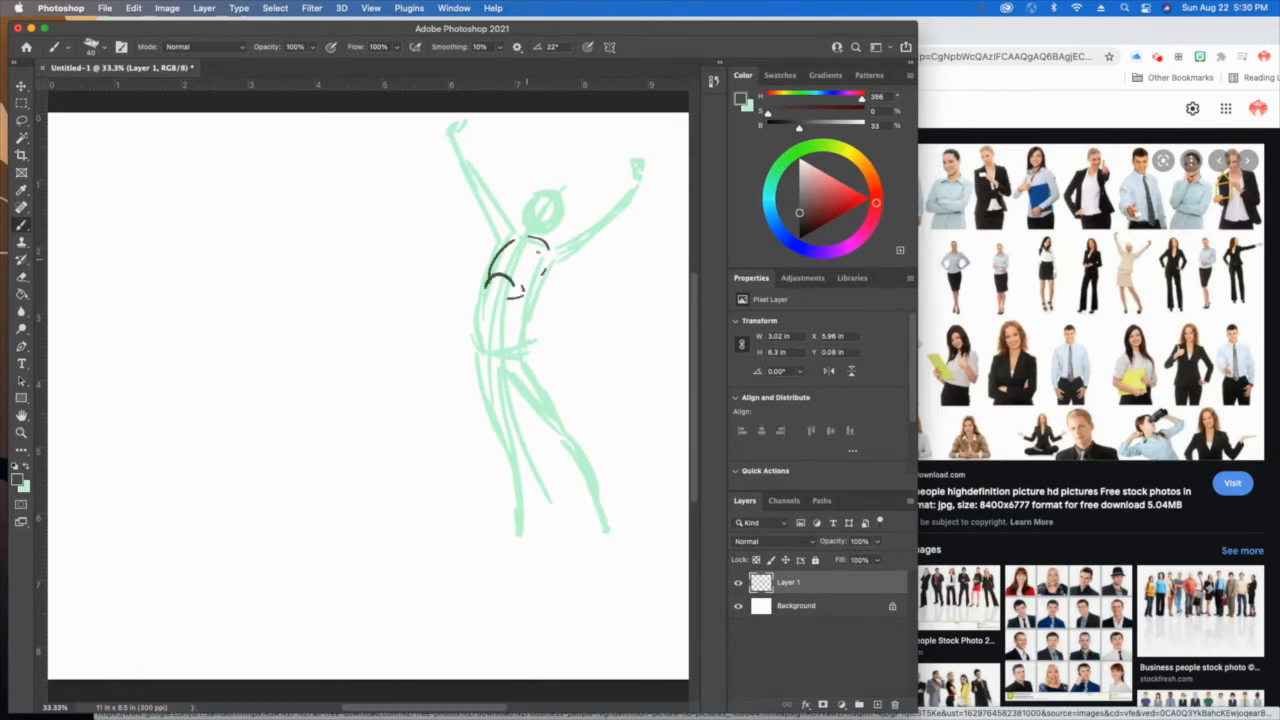
left_click_drag(500, 255, 530, 285)
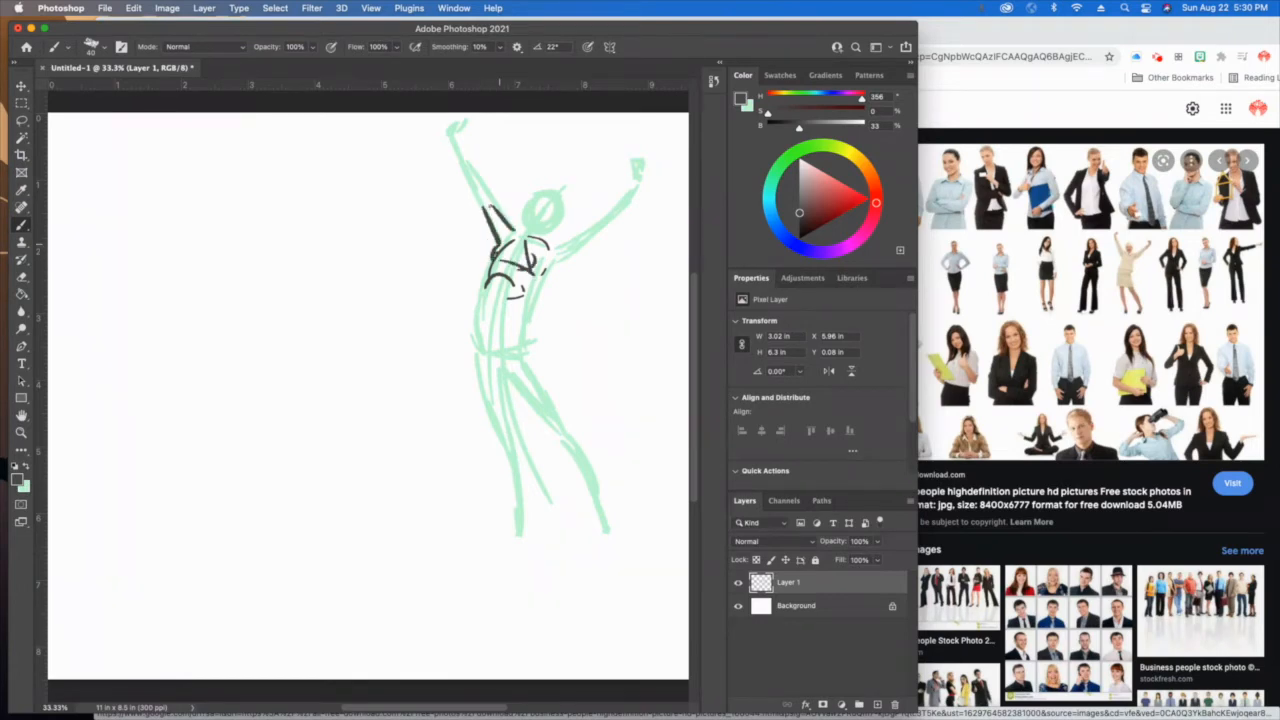
left_click_drag(460, 140, 485, 205)
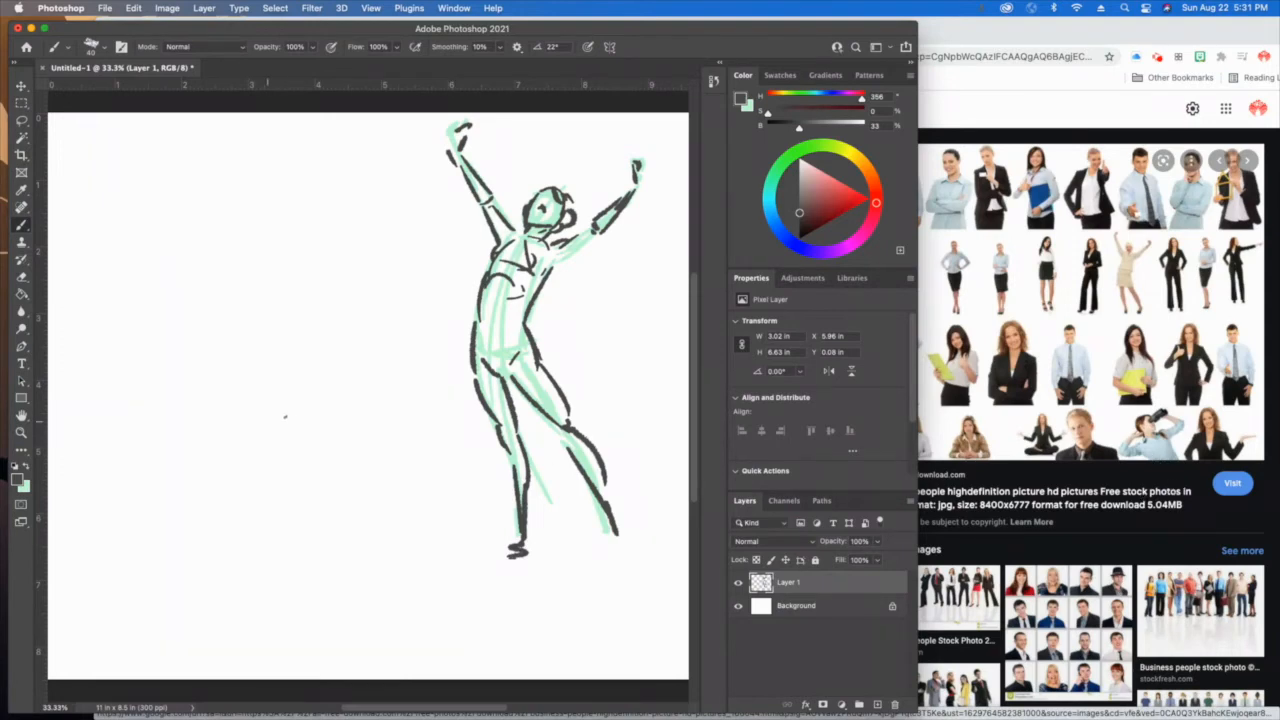
- Pick light green in the Color panel to rough in the left figure
left_click(815, 168)
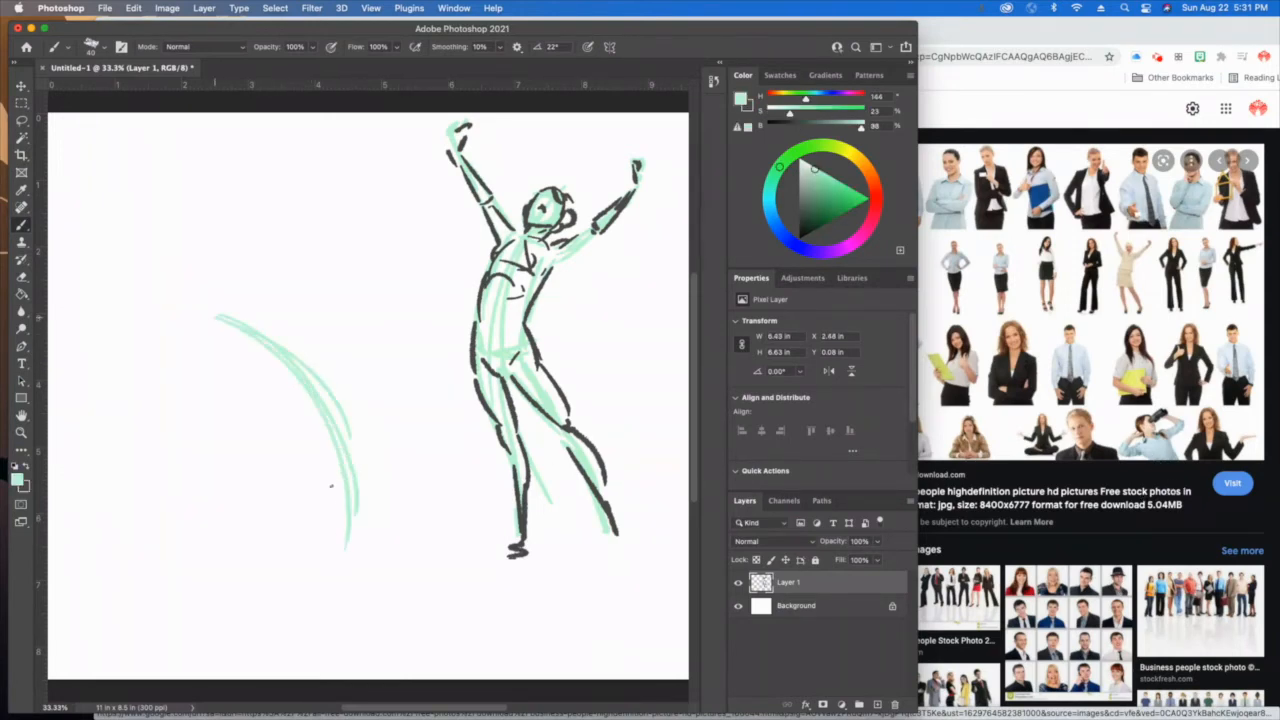
mouse_move(263, 310)
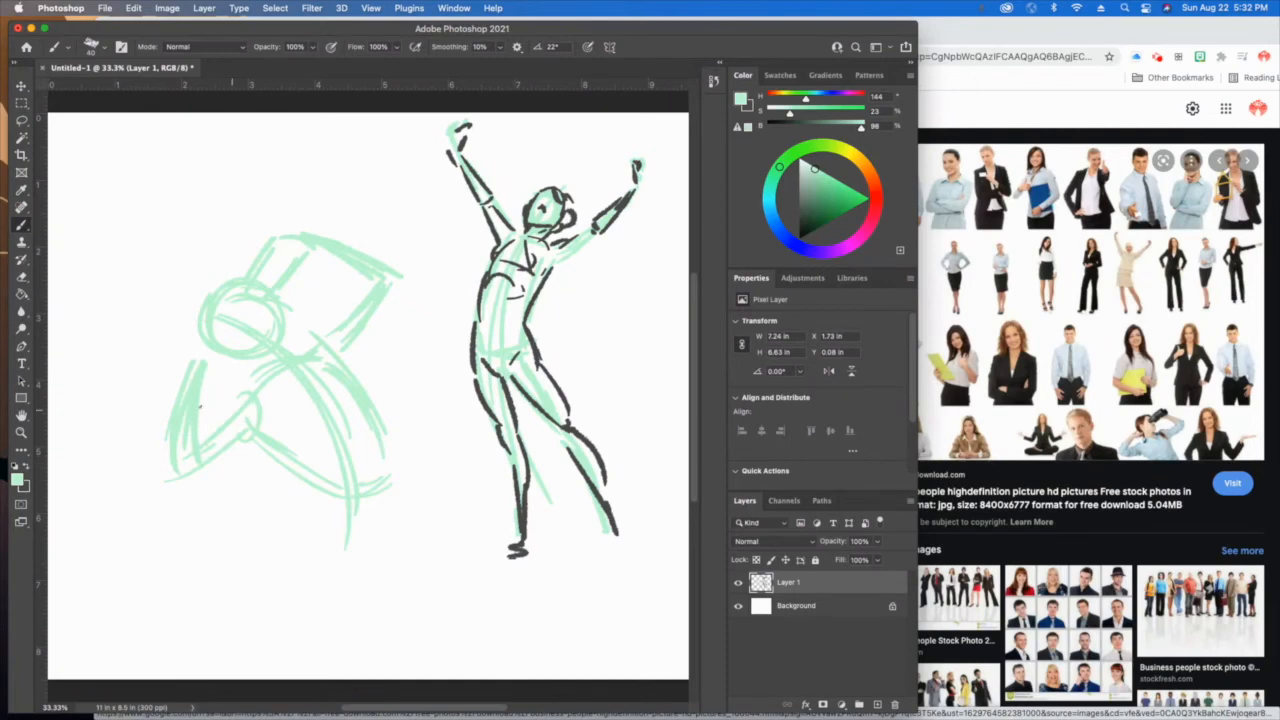
- Brush dark contour lines over the left figure's head, arms and torso
left_click(210, 355)
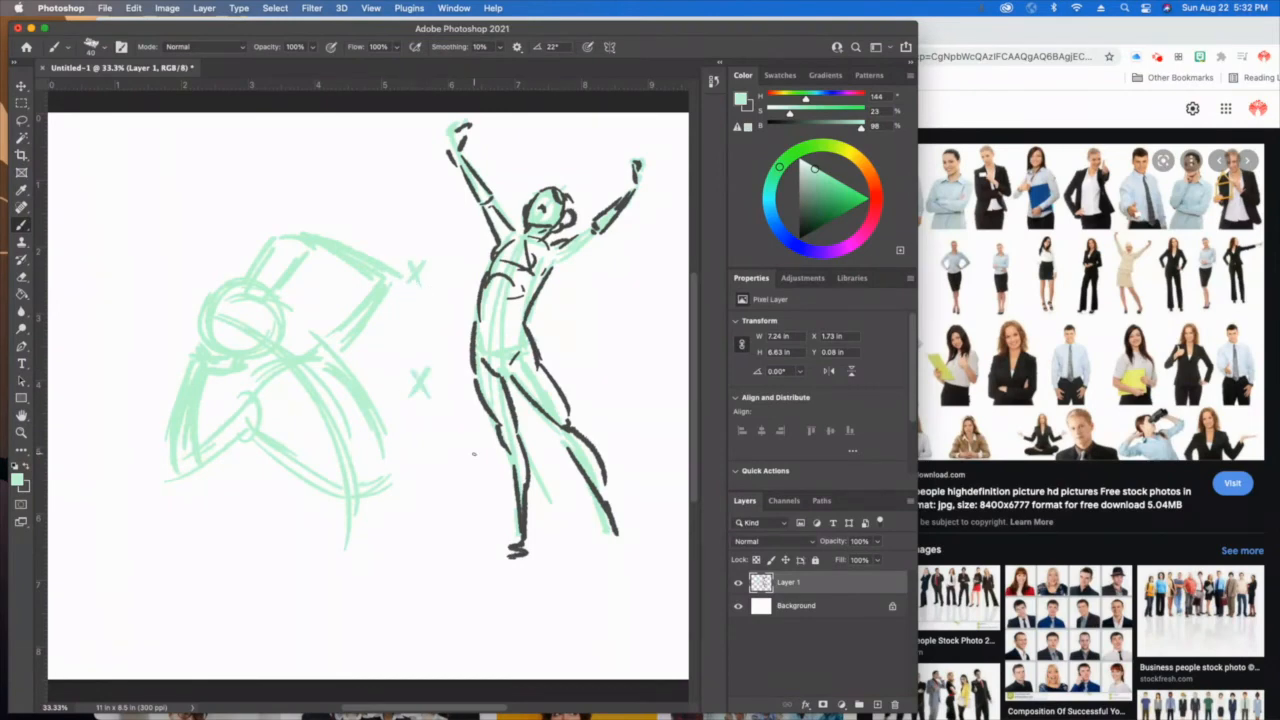
mouse_move(423, 405)
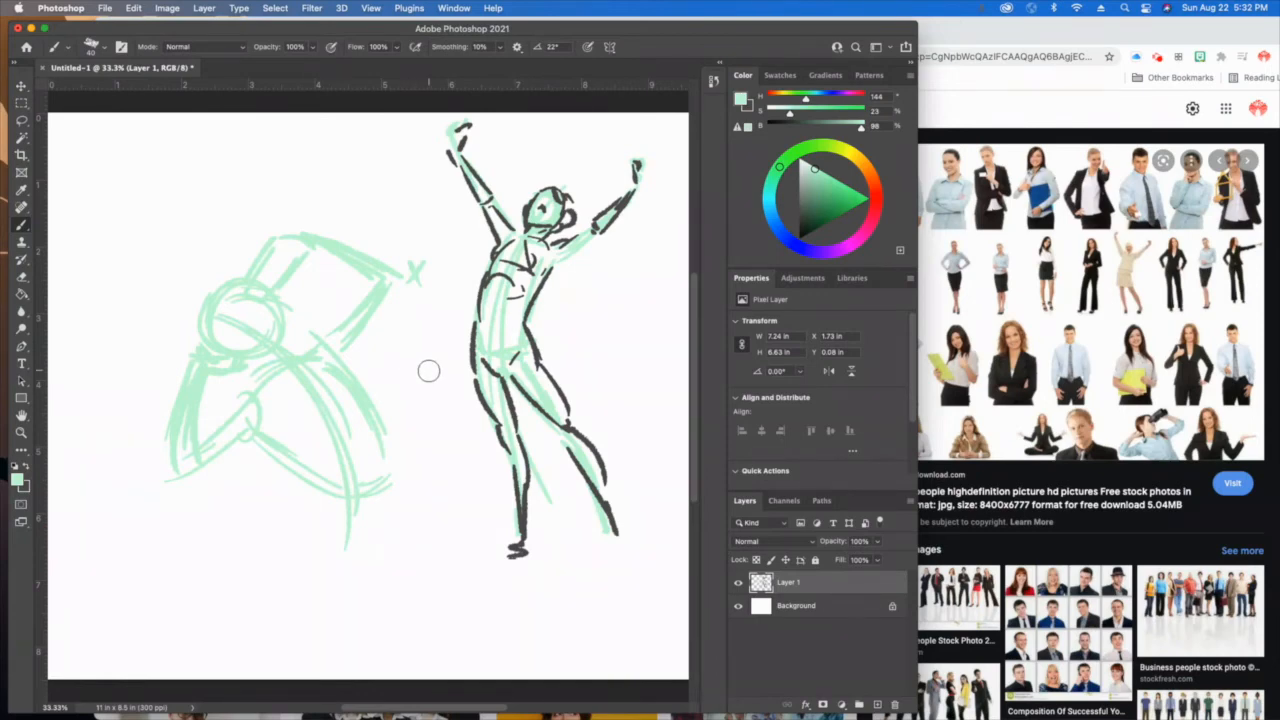
mouse_move(285, 315)
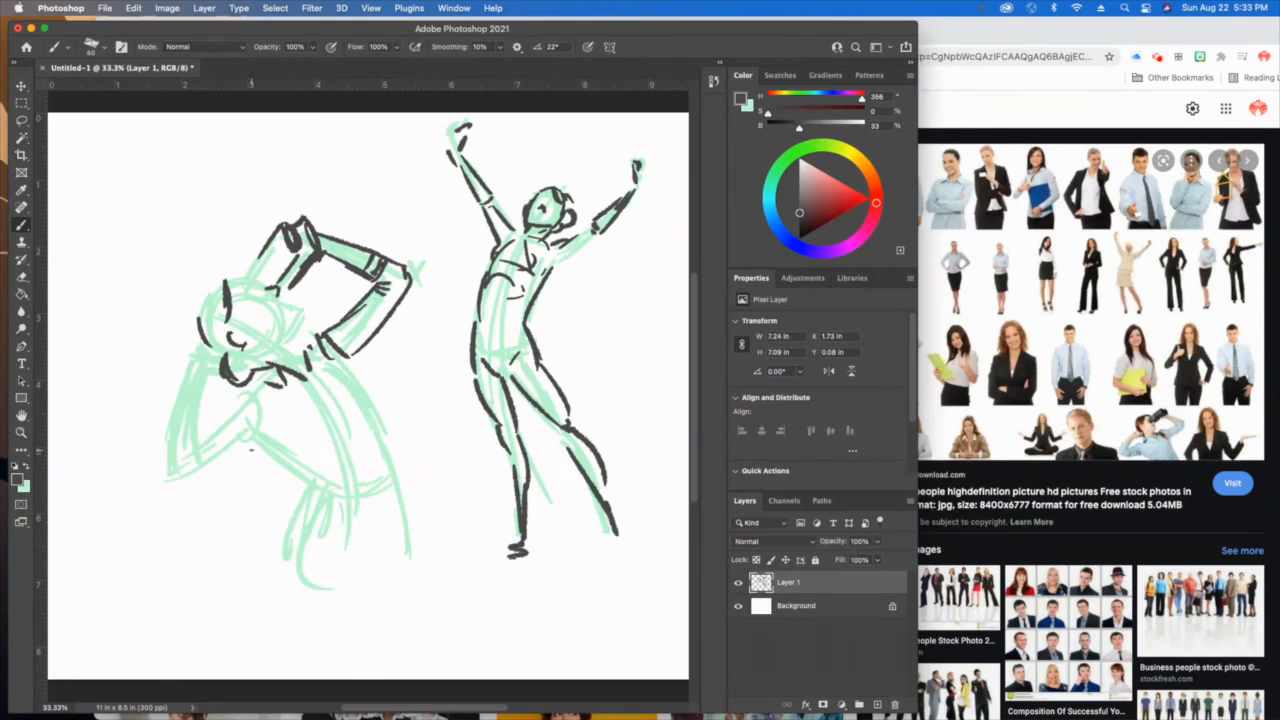
- Handwrite 'Schoolism' and 'Alex woo!' in dark strokes below the left figure
left_click_drag(165, 560, 185, 595)
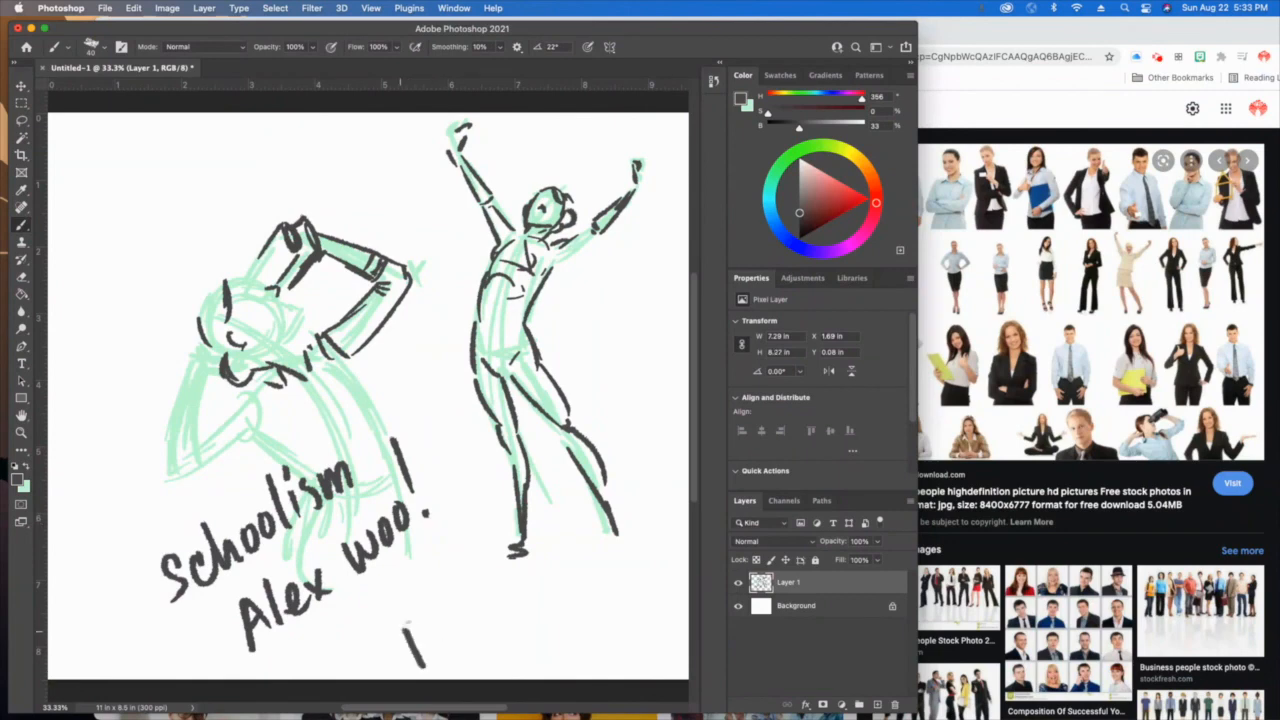
- Handwrite 'Proko' in dark strokes beneath the 'Alex woo!' note
left_click_drag(400, 630, 475, 640)
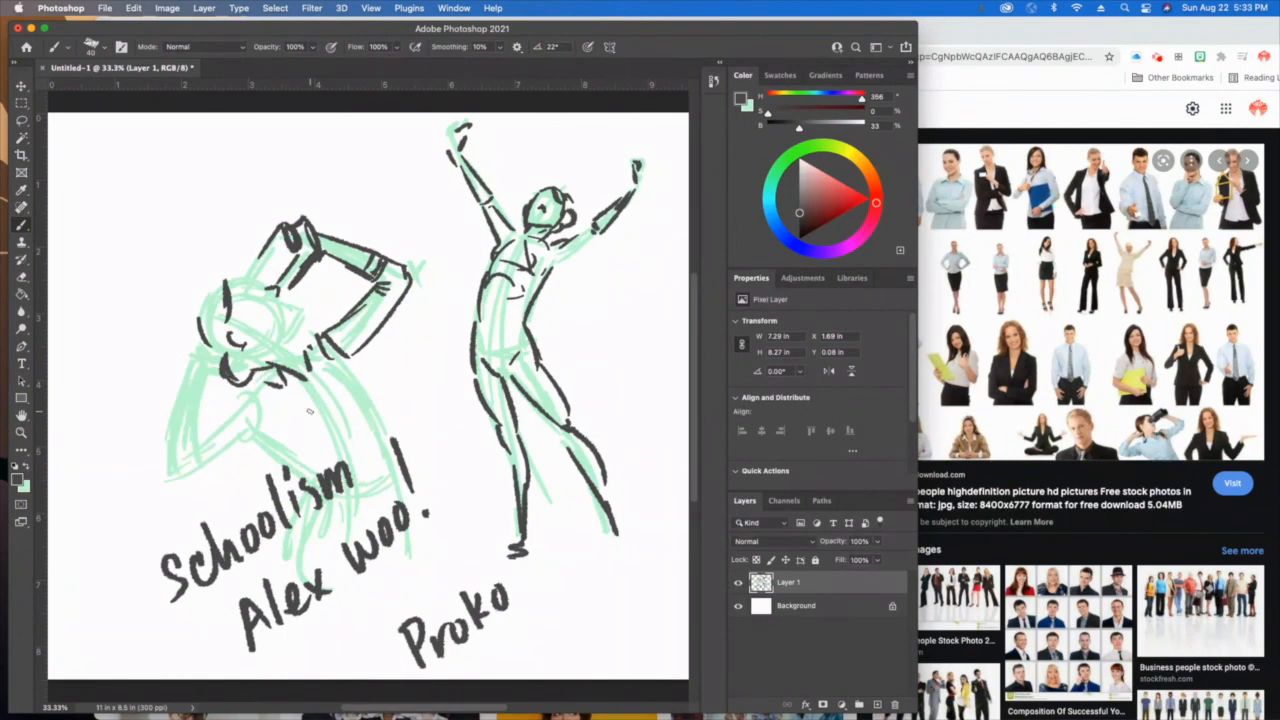
mouse_move(321, 437)
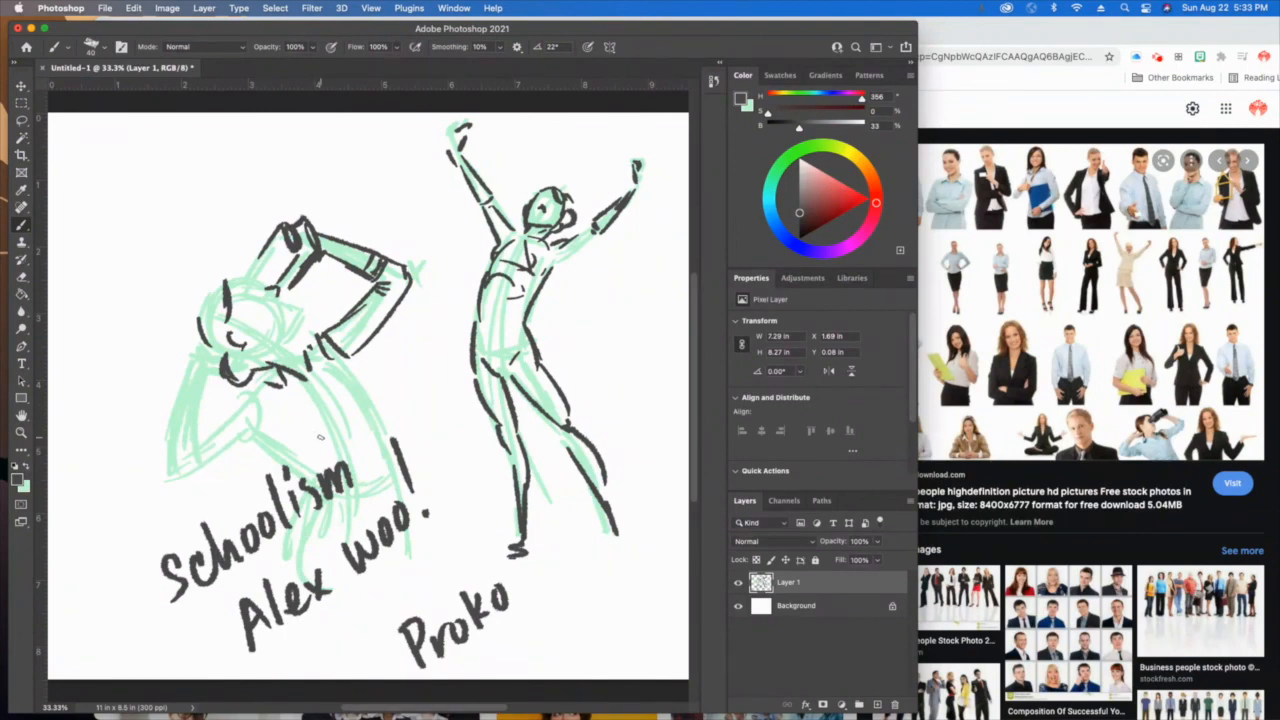